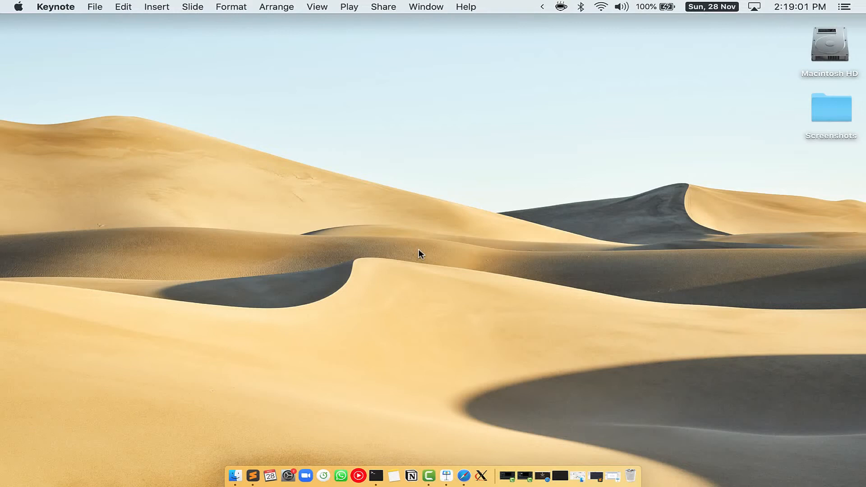
# - Search Spotlight for 'Terminal' and launch the Terminal app from the results
pyautogui.press('cmd+space')
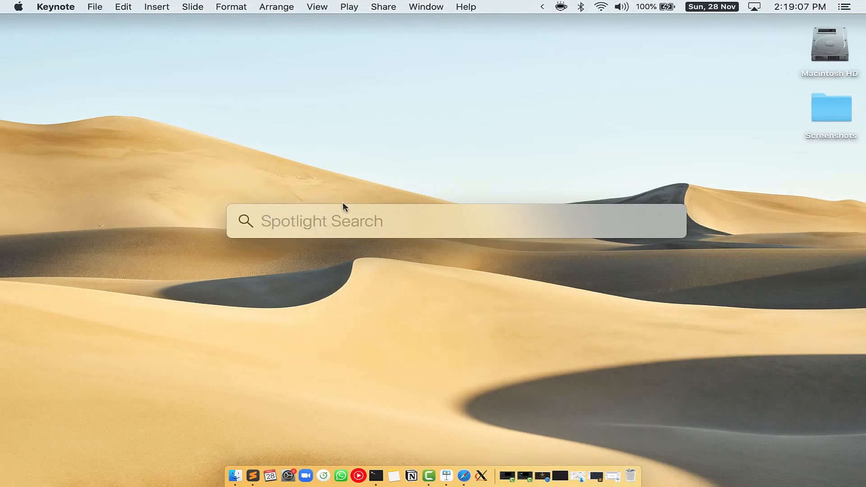
pyautogui.moveTo(411, 222)
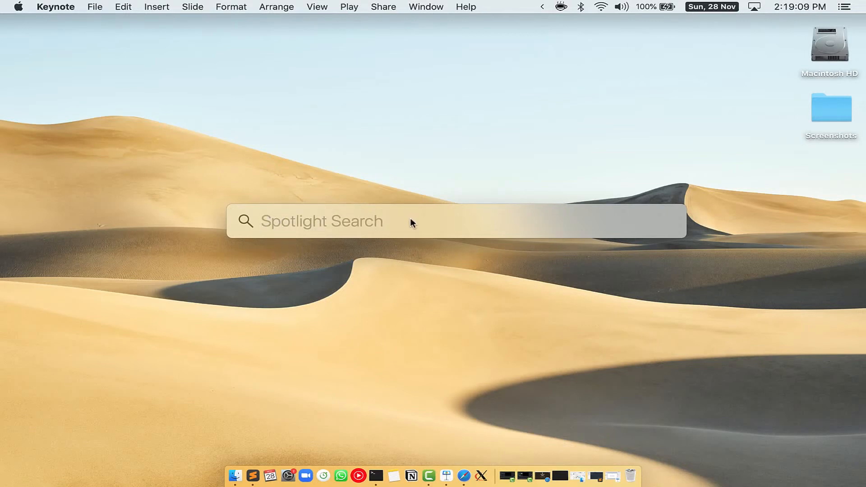
pyautogui.write('Terminal.app')
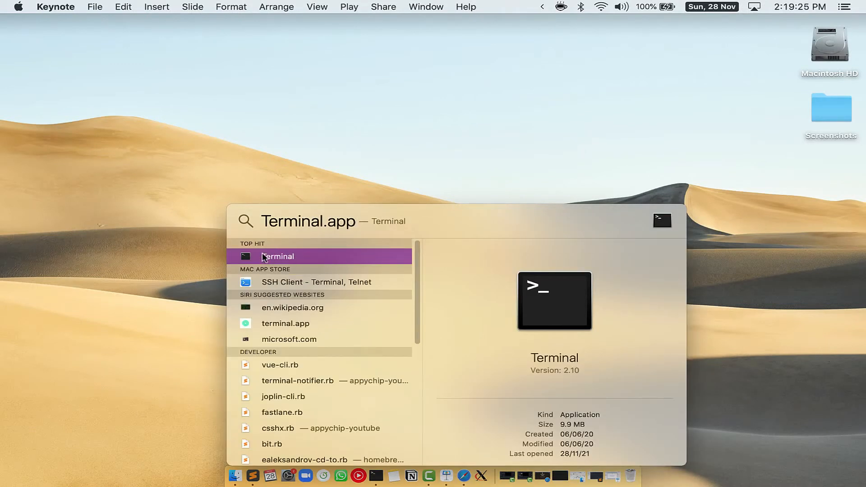
pyautogui.click(277, 256)
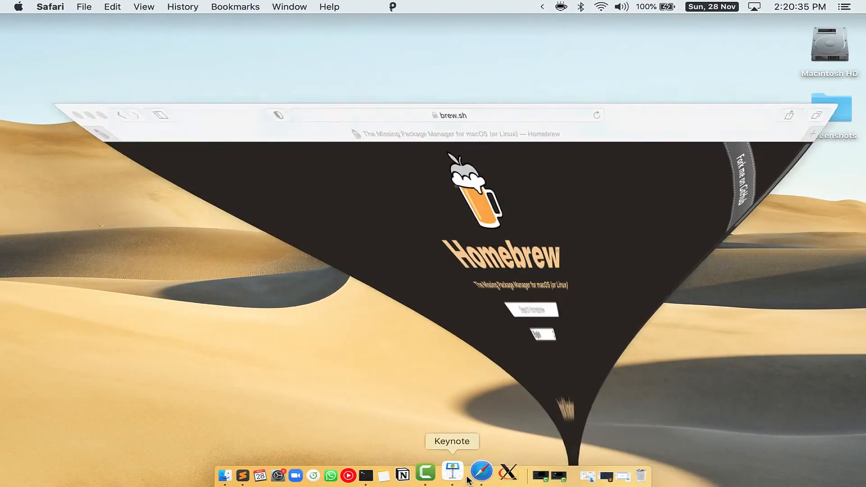
# - Bring the brew.sh page forward in Safari and select the Install Homebrew command
pyautogui.click(480, 470)
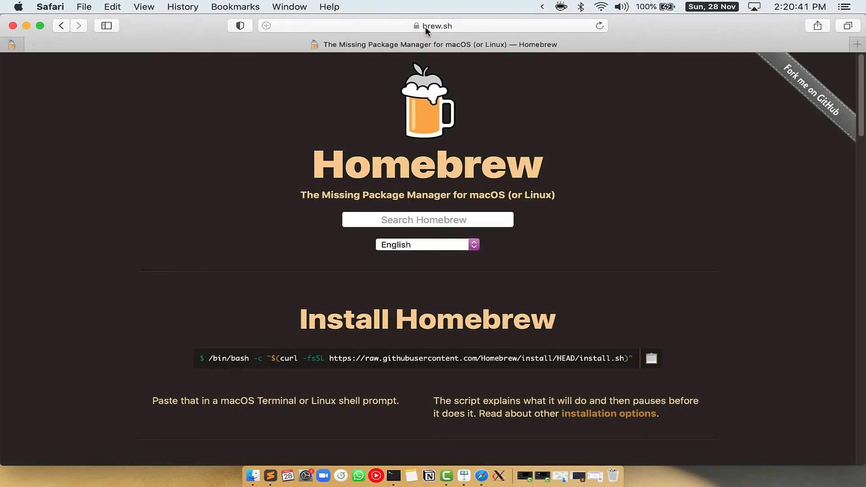
pyautogui.click(435, 26)
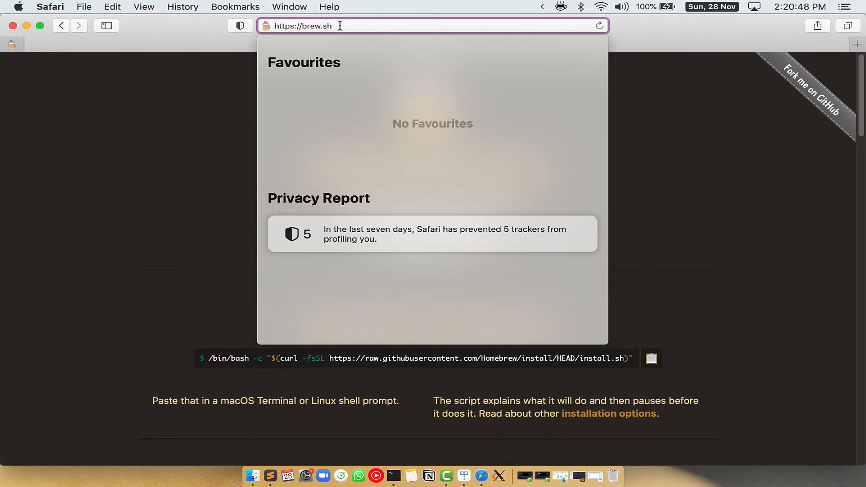
pyautogui.press('Return')
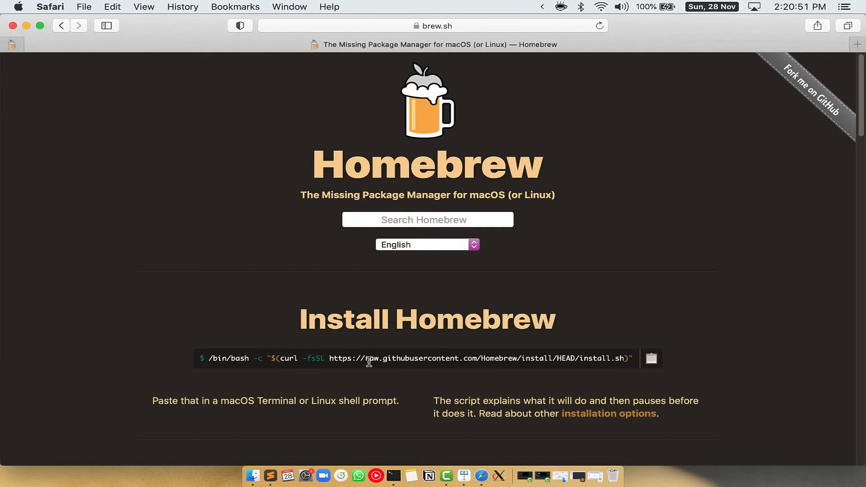
pyautogui.doubleClick(348, 319)
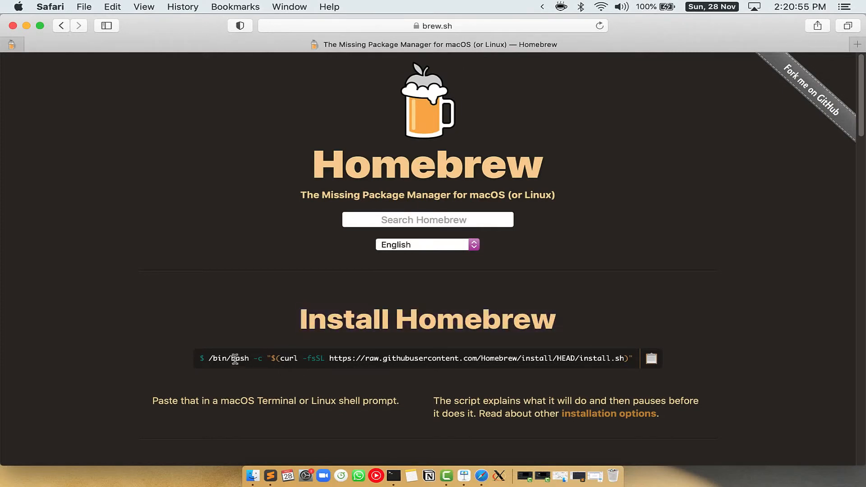
pyautogui.moveTo(665, 369)
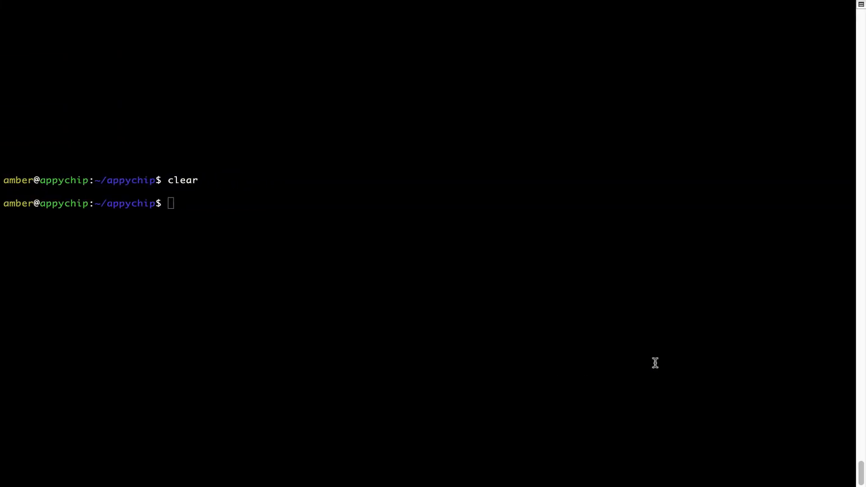
# - Paste the Homebrew install command into Terminal via the right-click menu
pyautogui.rightClick(269, 191)
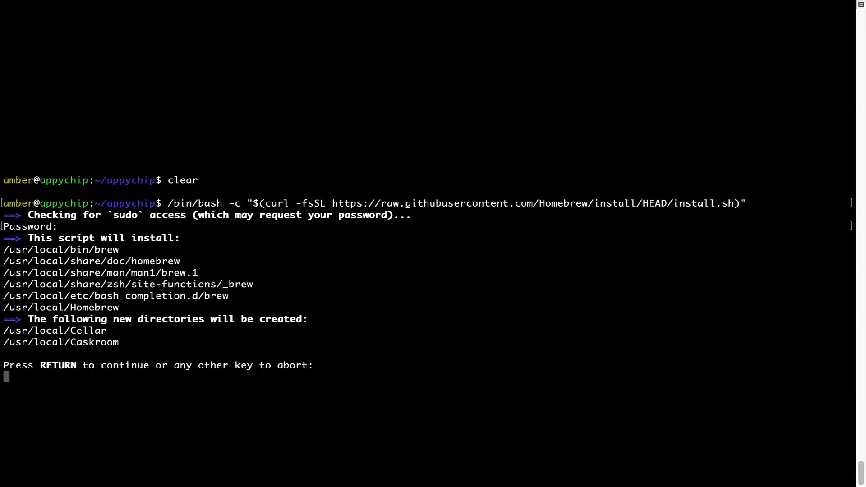
pyautogui.moveTo(9, 388)
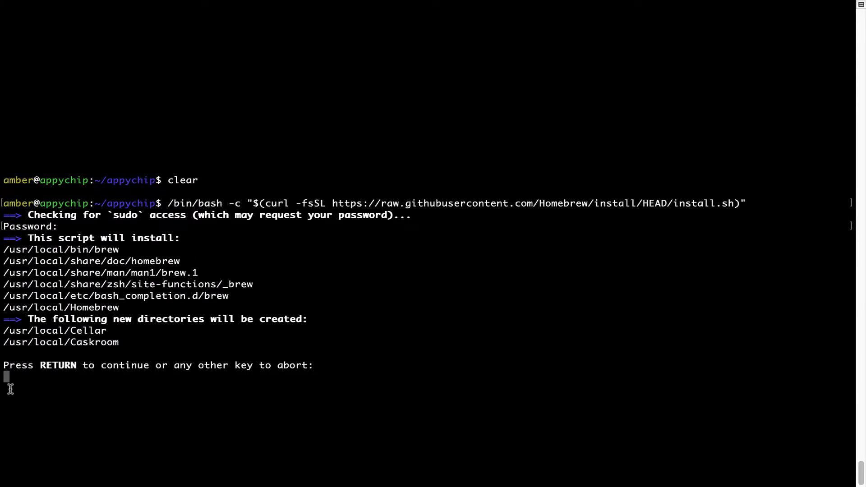
pyautogui.moveTo(36, 367)
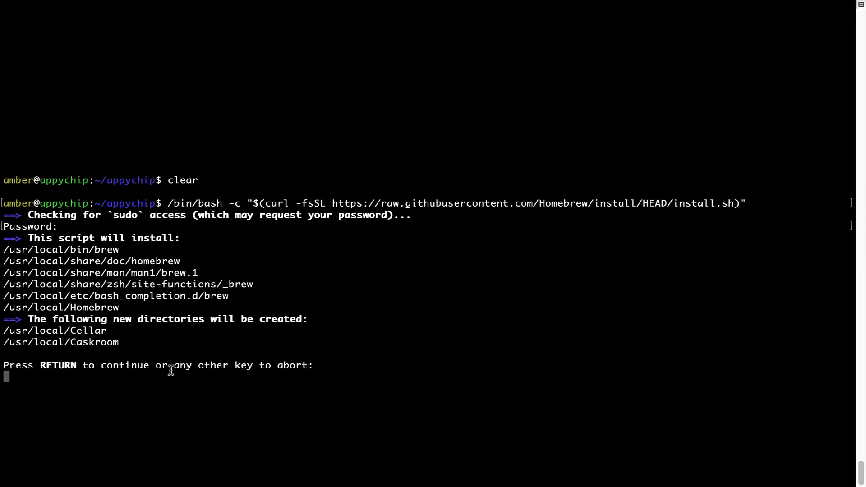
# - Confirm the Homebrew installation and enter 'brew analytics off' at the prompt
pyautogui.press('Return')
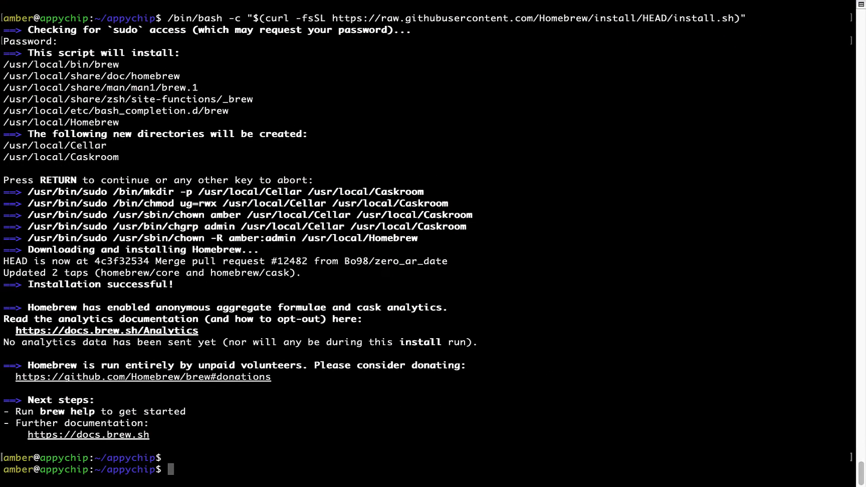
pyautogui.write('brew analytics off')
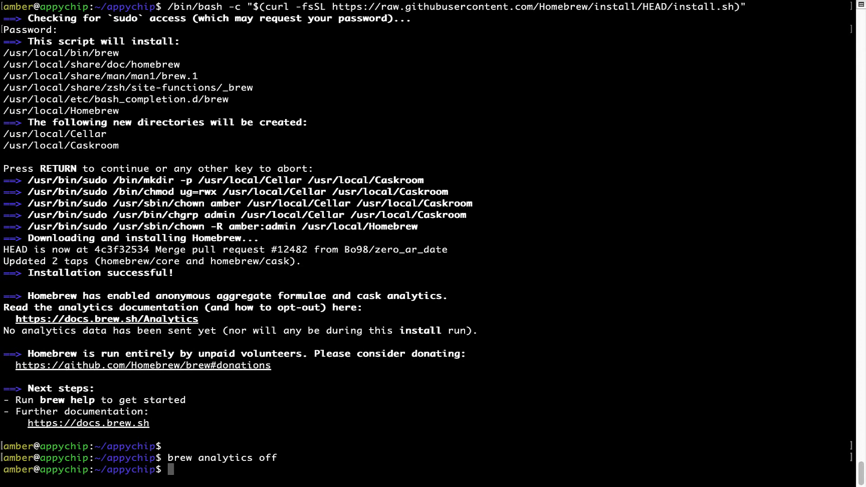
pyautogui.moveTo(185, 458)
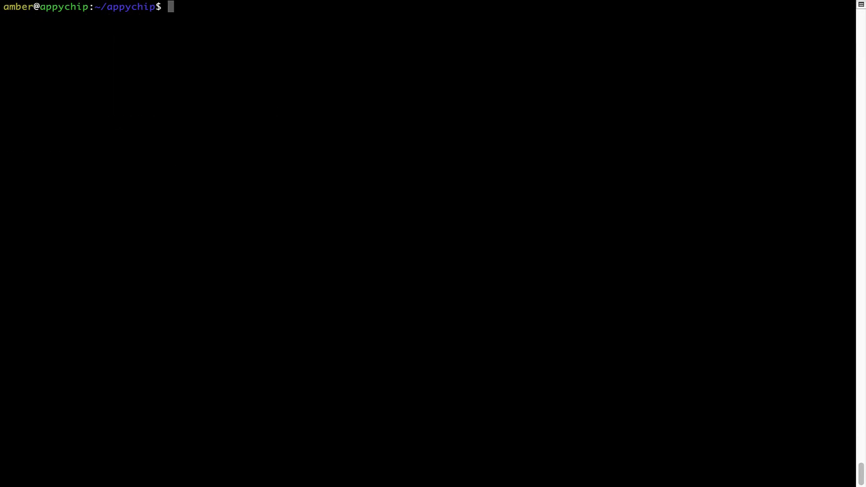
# - Run 'brew update' to bring Homebrew up to date
pyautogui.write('brew')
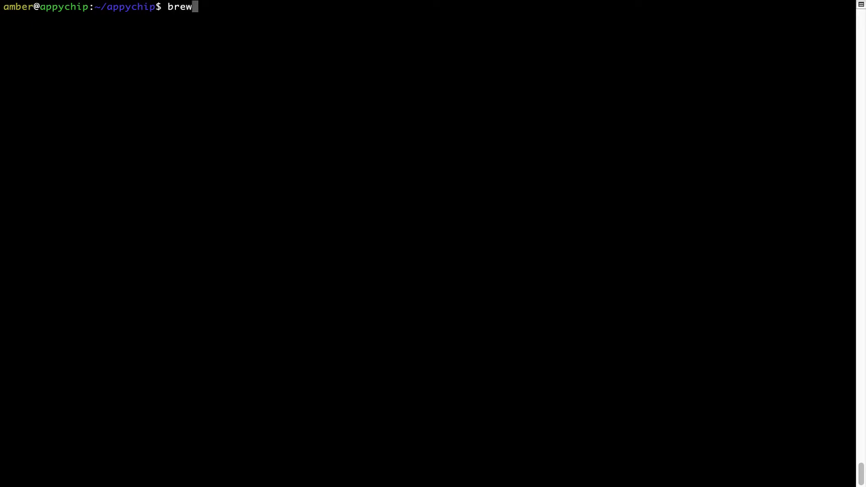
pyautogui.write('update')
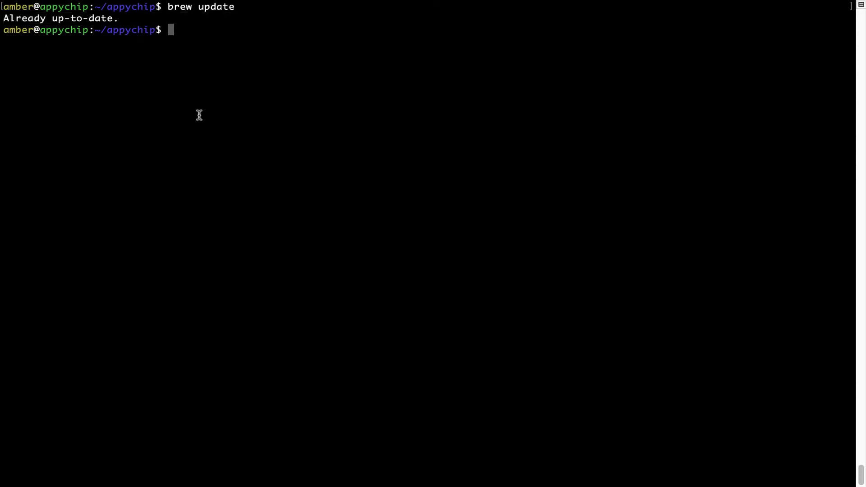
pyautogui.moveTo(233, 88)
pyautogui.write('b')
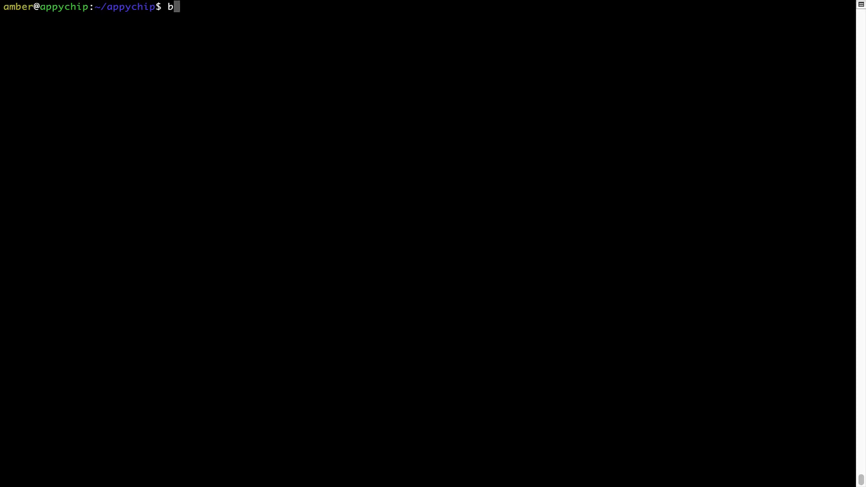
# - Run 'brew reinstall hello', then clear the Terminal screen
pyautogui.write('rew reinst')
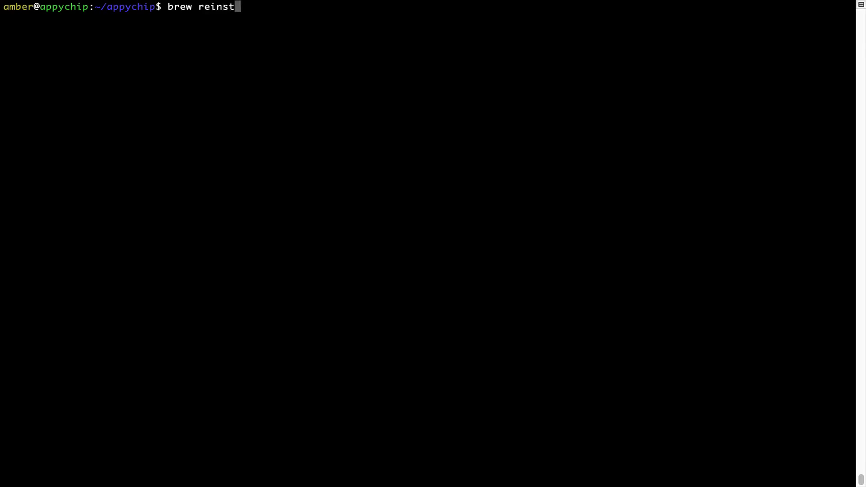
pyautogui.write('all')
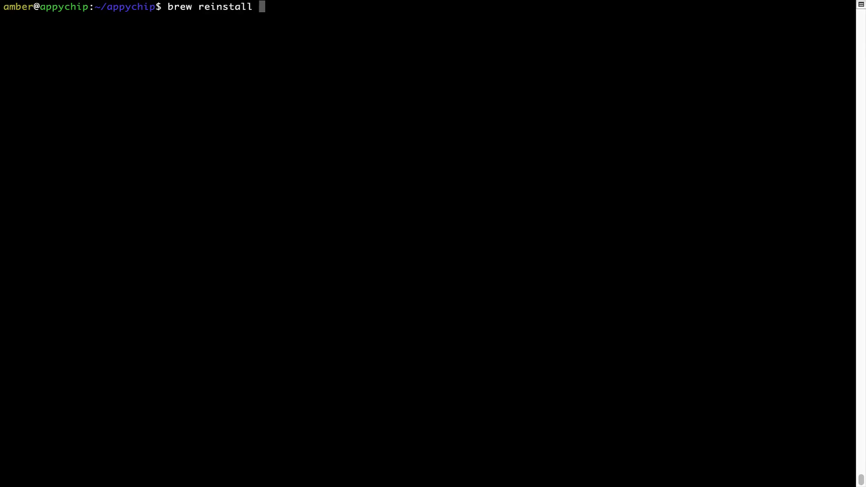
pyautogui.write('h')
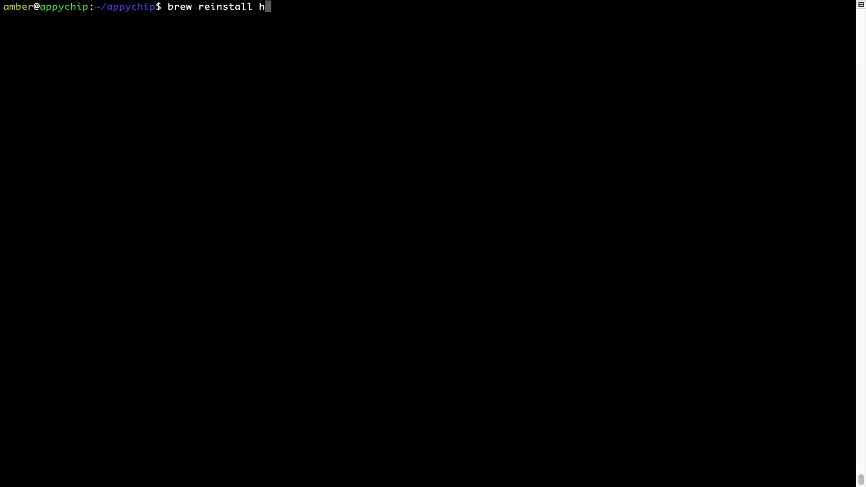
pyautogui.write('ello')
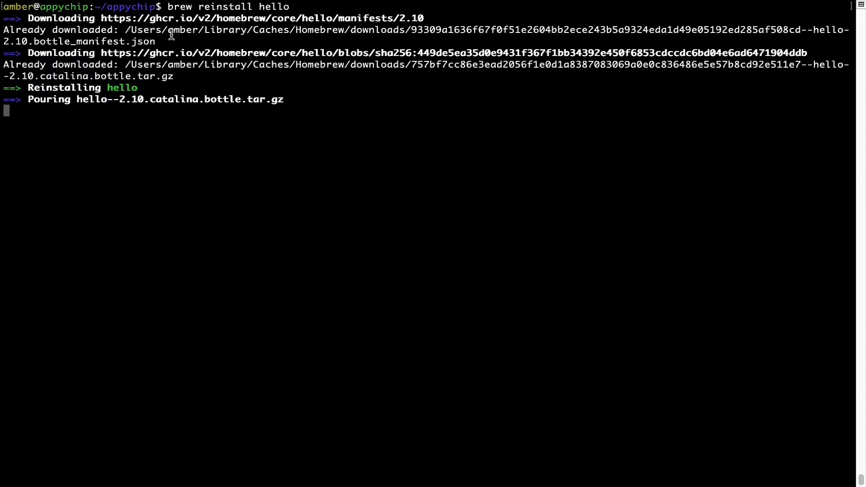
pyautogui.moveTo(35, 94)
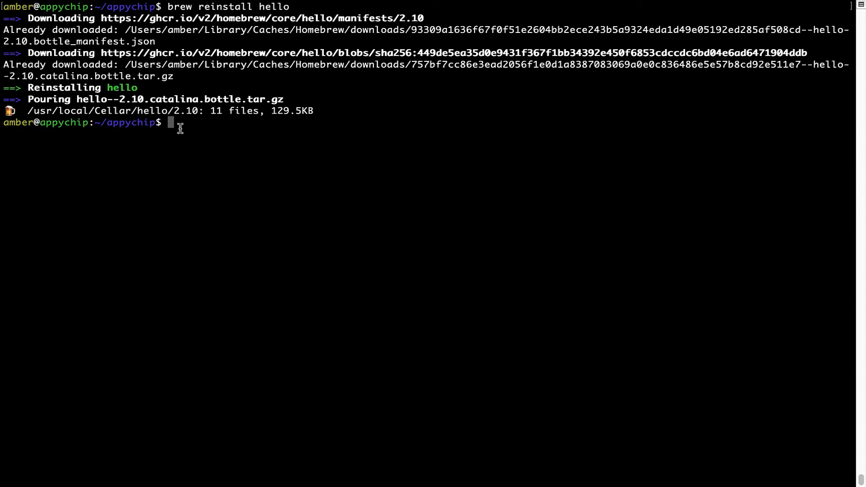
pyautogui.write('cl')
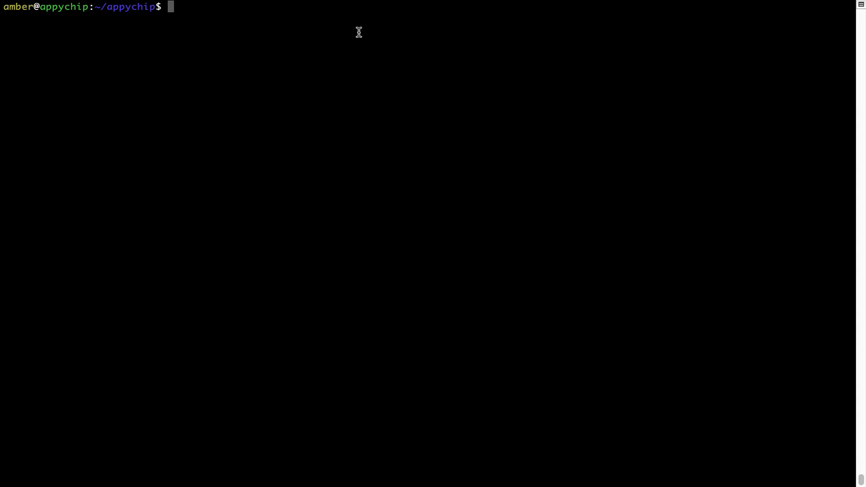
# - Run 'brew uninstall hello' to remove the hello package
pyautogui.write('brew')
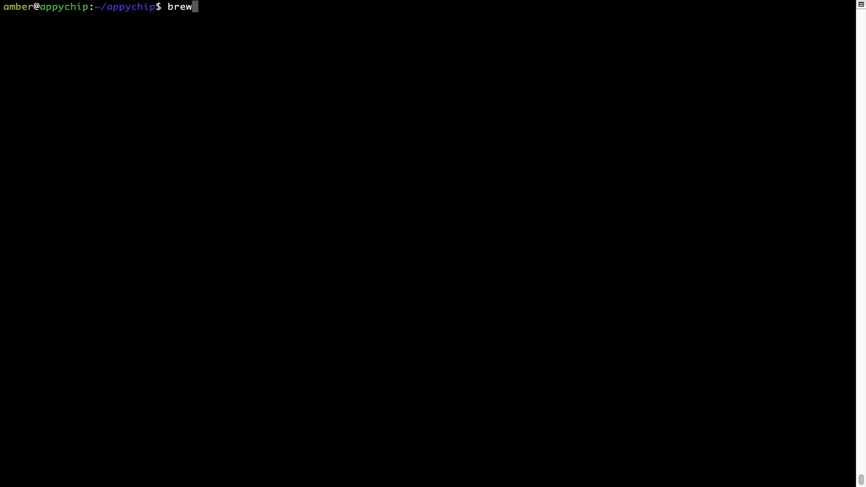
pyautogui.write('uninstall')
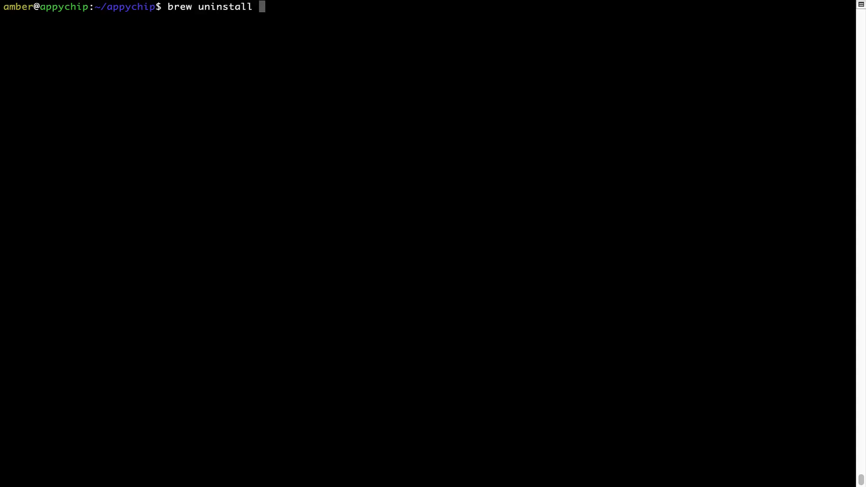
pyautogui.write('hello')
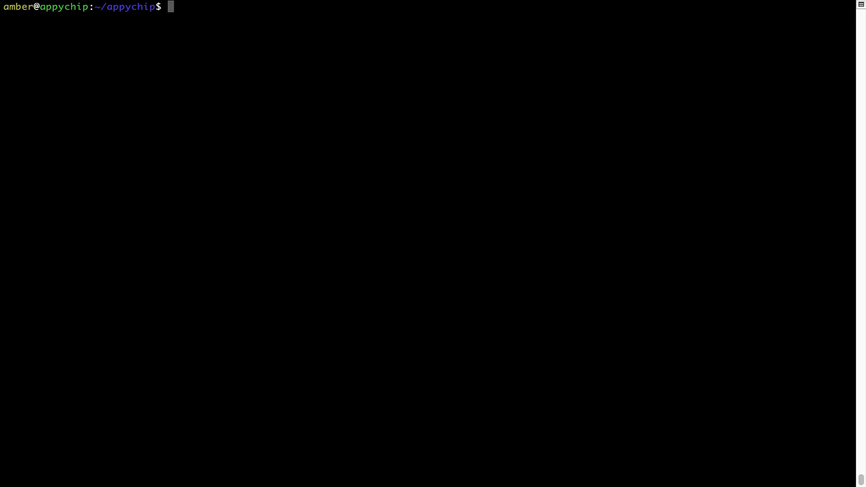
# - Enter 'brew cleanup' at the Terminal prompt
pyautogui.write('brew')
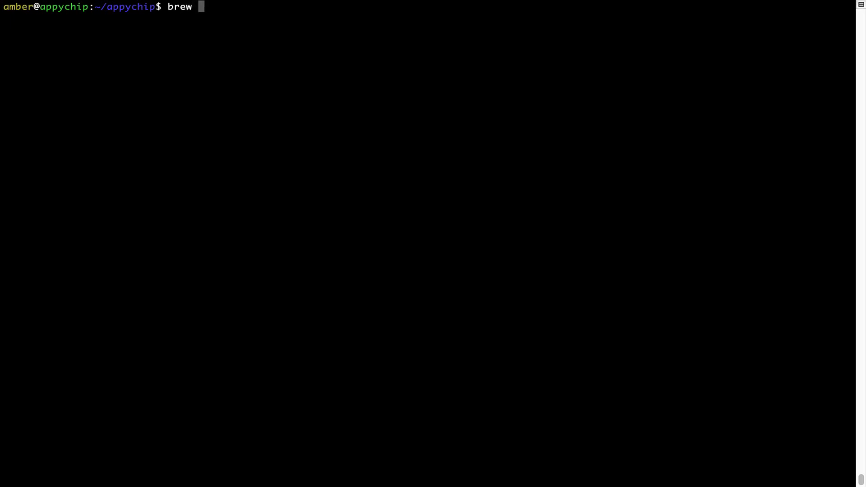
pyautogui.write('cleanup')
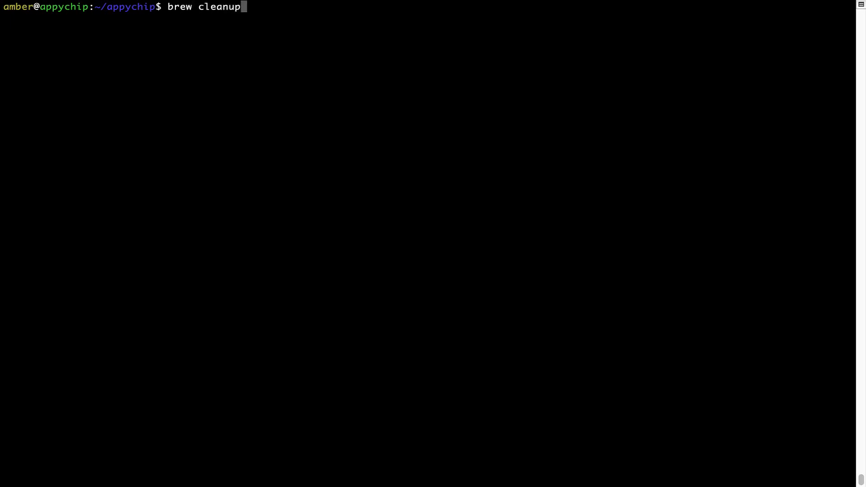